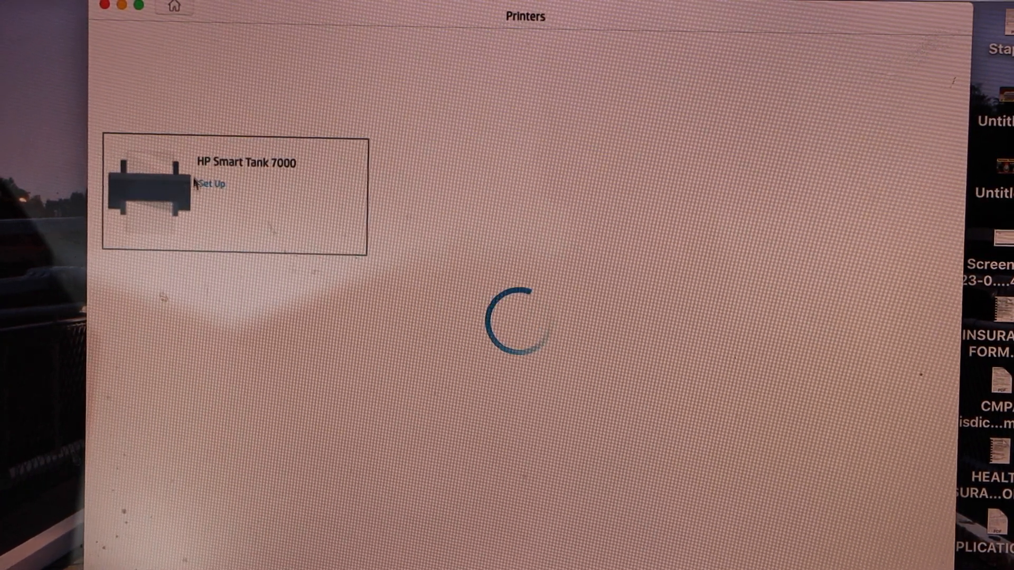
- Start setup for the HP Smart Tank 7000 and continue past the welcome screen
left_click(211, 185)
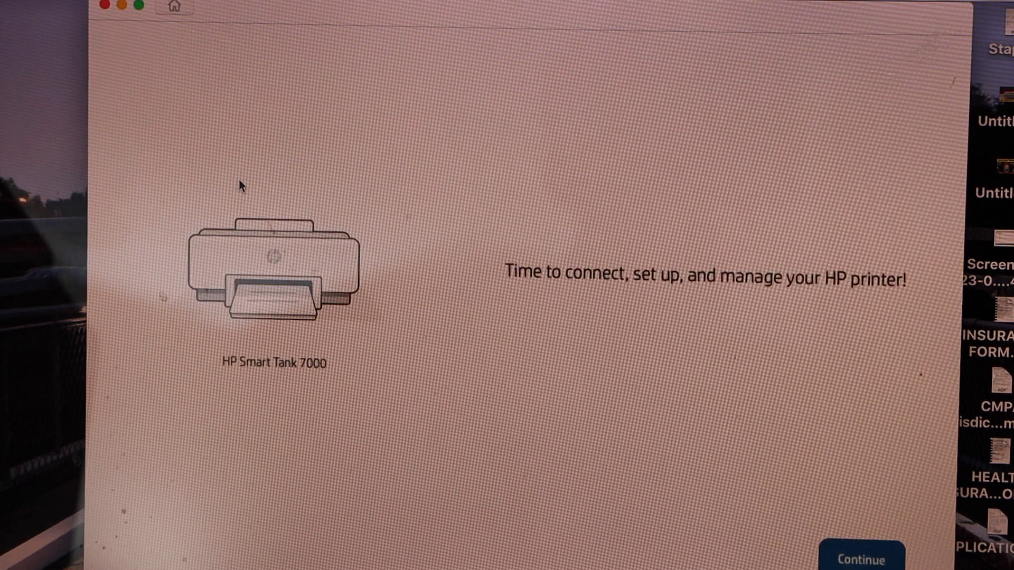
mouse_move(837, 549)
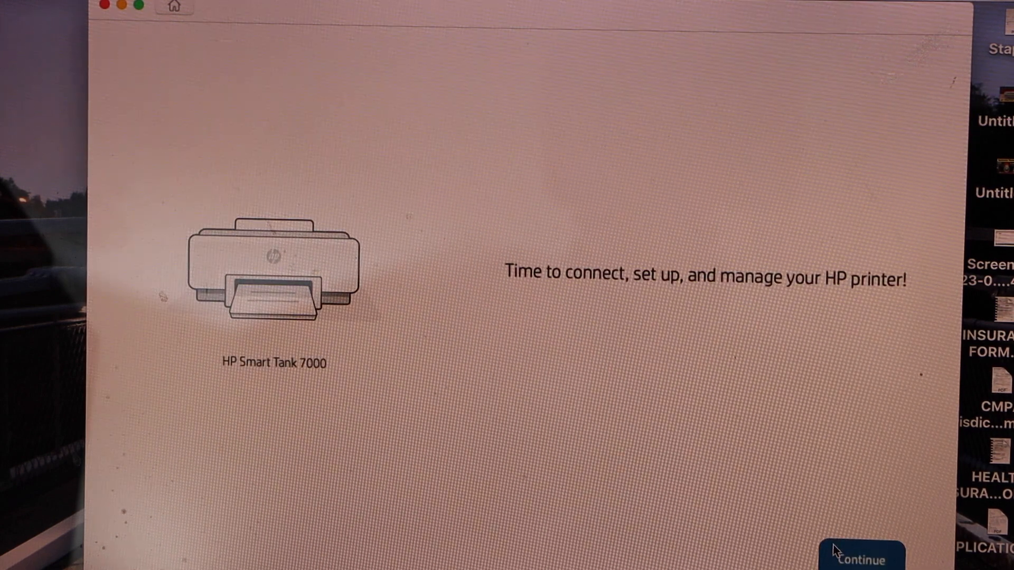
left_click(862, 556)
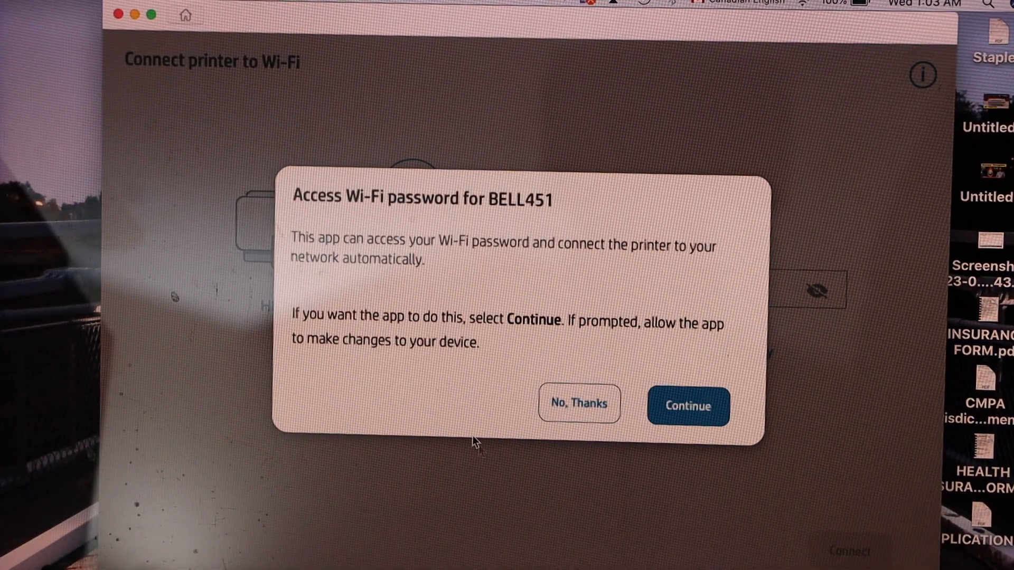
mouse_move(697, 416)
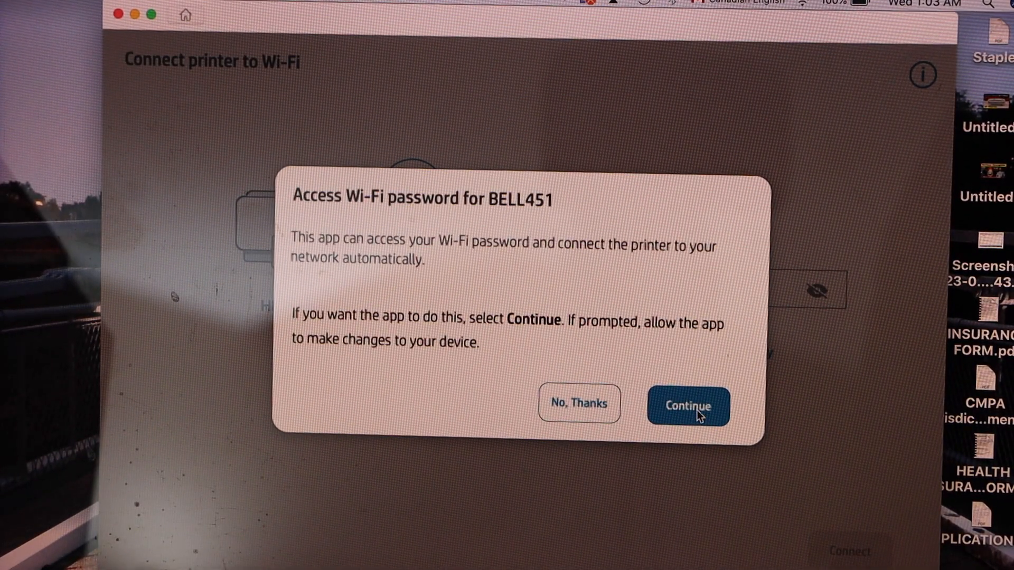
- Allow HP Smart to use the saved BELL451 Wi-Fi password for the printer
left_click(687, 406)
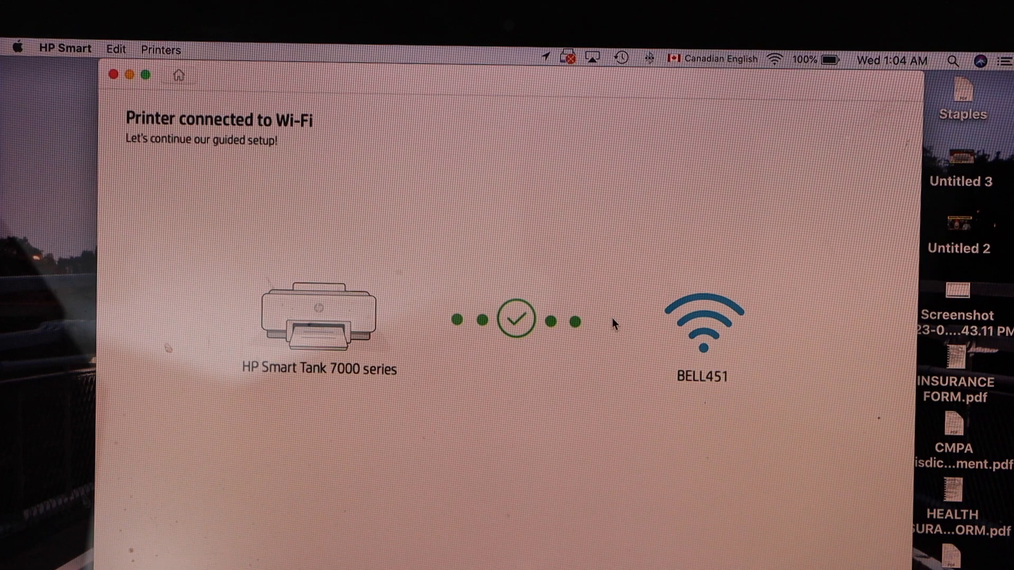
mouse_move(692, 449)
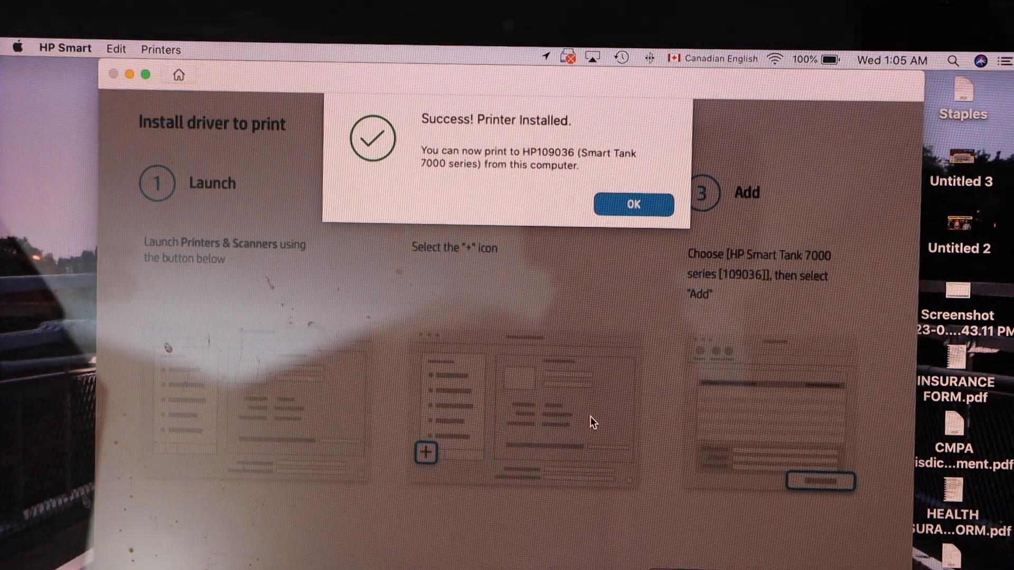
mouse_move(537, 223)
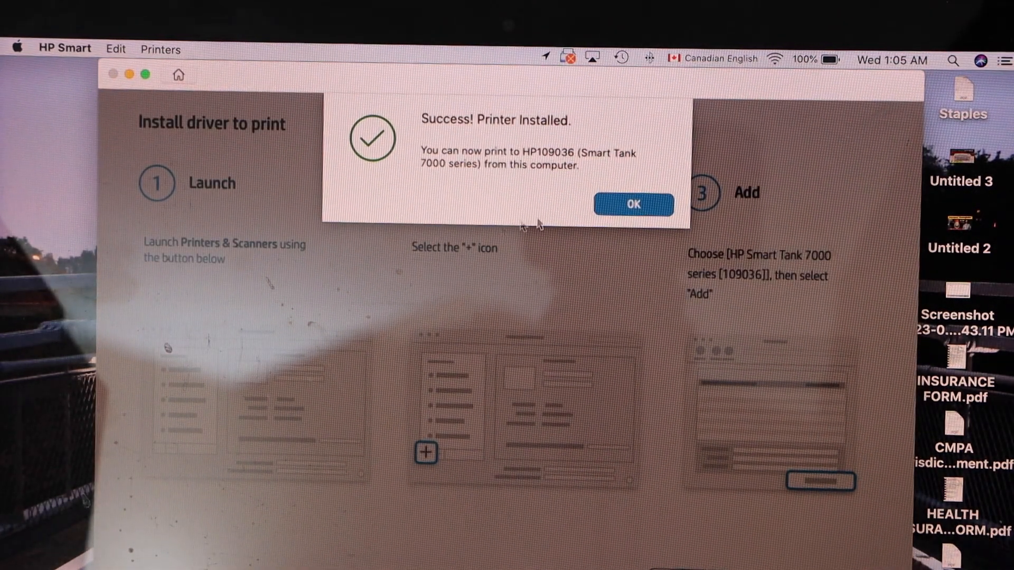
- Dismiss the 'Success! Printer Installed.' alert with OK
left_click(631, 203)
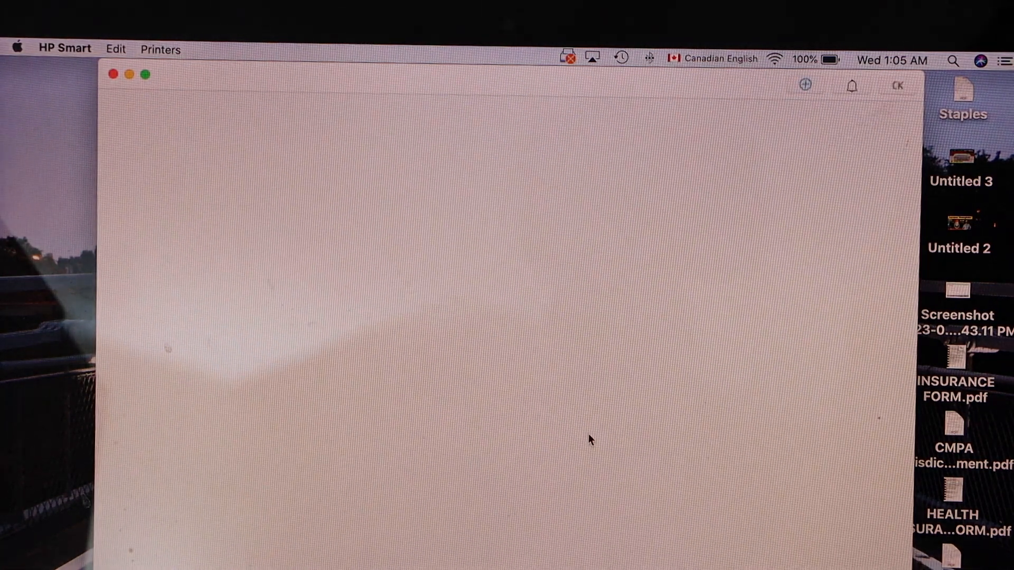